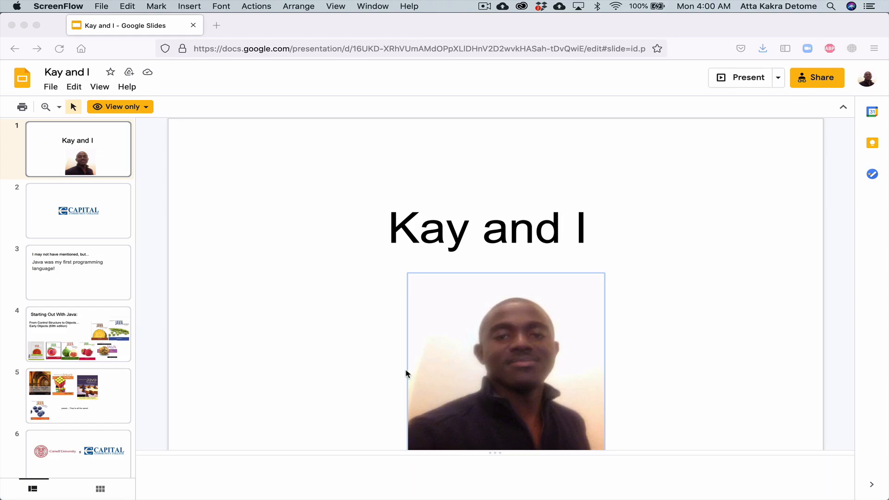
mouse_move(462, 376)
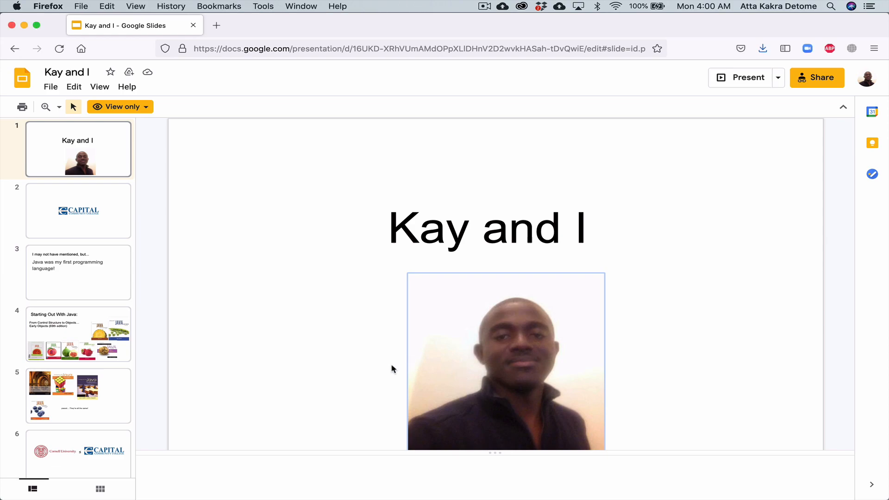
Step: Save the slide's photo via the browser's Save Image As, naming it me.png on the Desktop
right_click(484, 374)
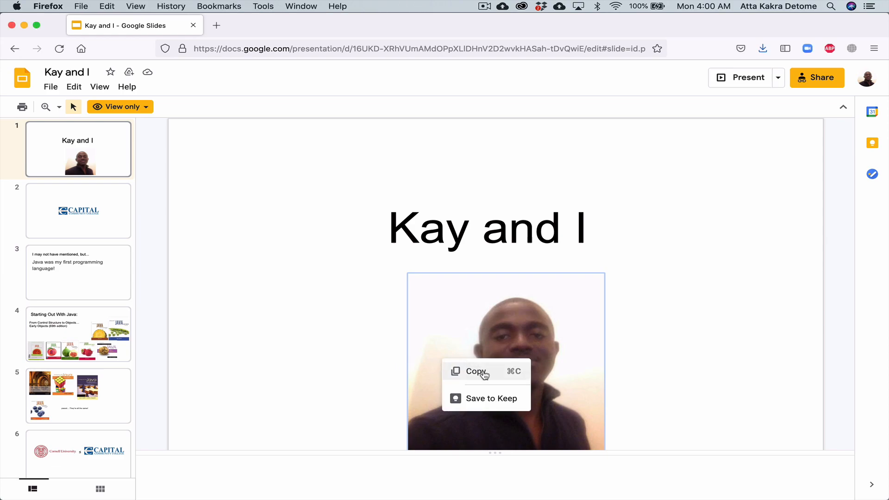
mouse_move(489, 398)
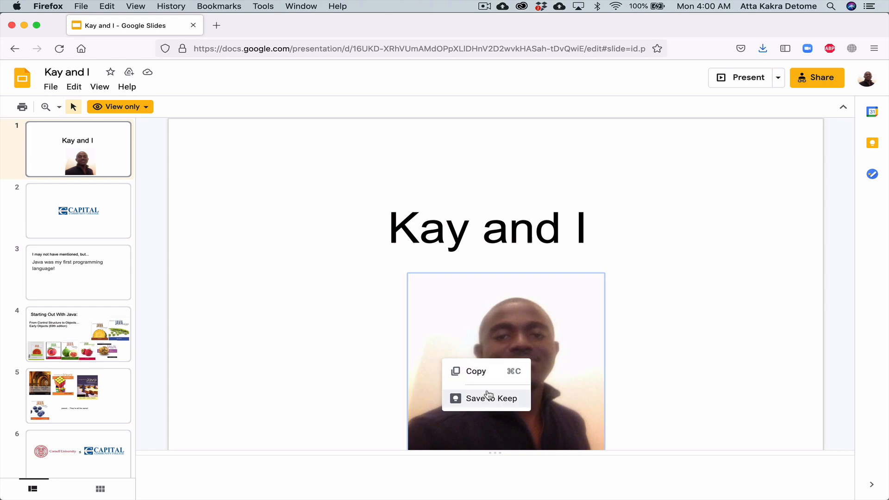
mouse_move(385, 316)
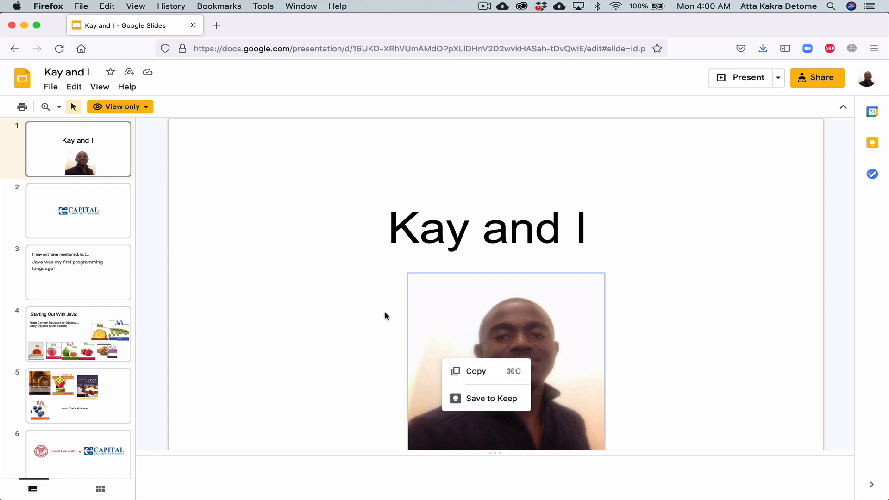
left_click(418, 343)
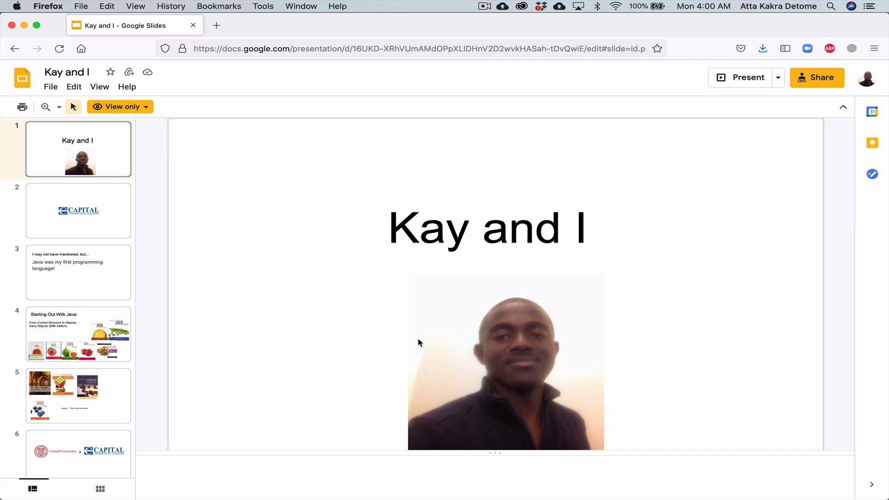
mouse_move(453, 346)
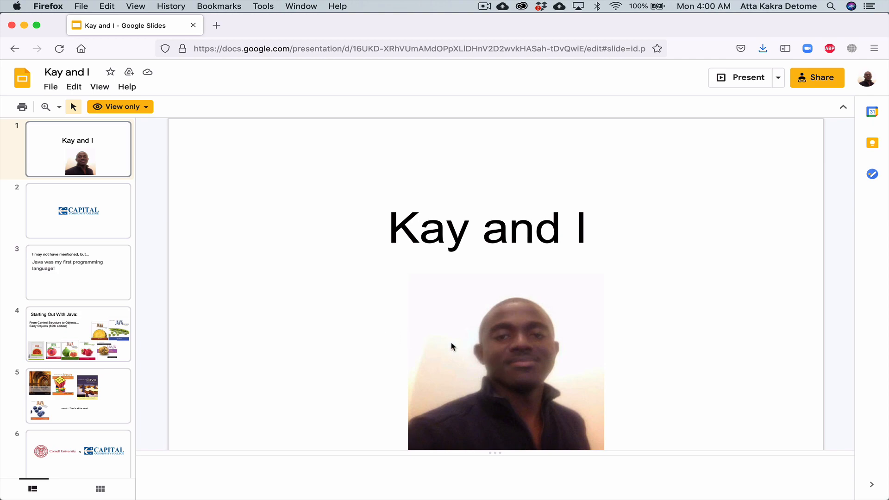
mouse_move(509, 364)
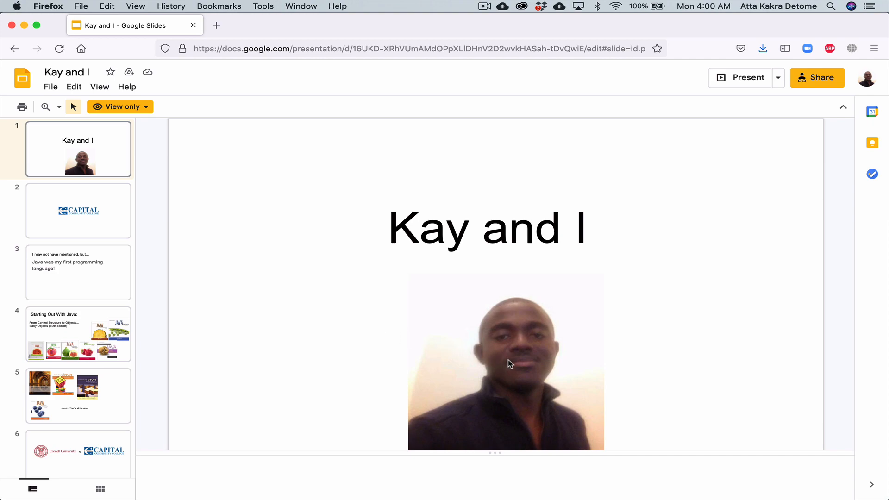
left_click(506, 363)
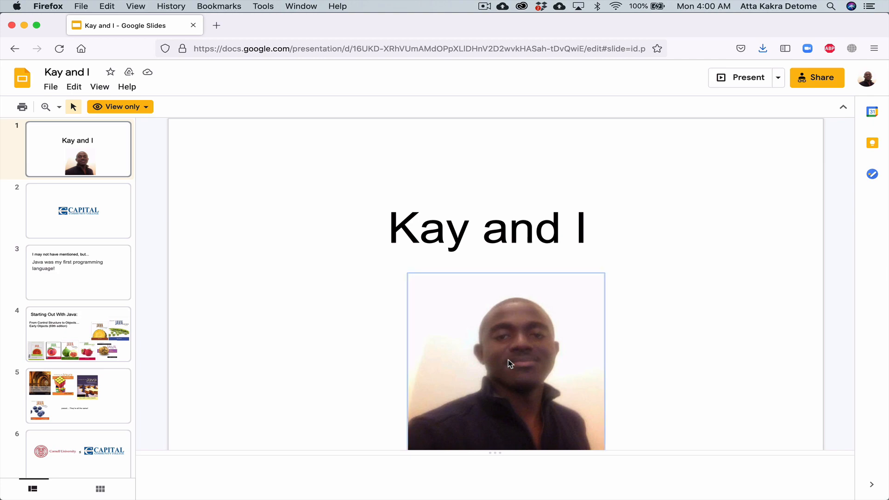
right_click(507, 363)
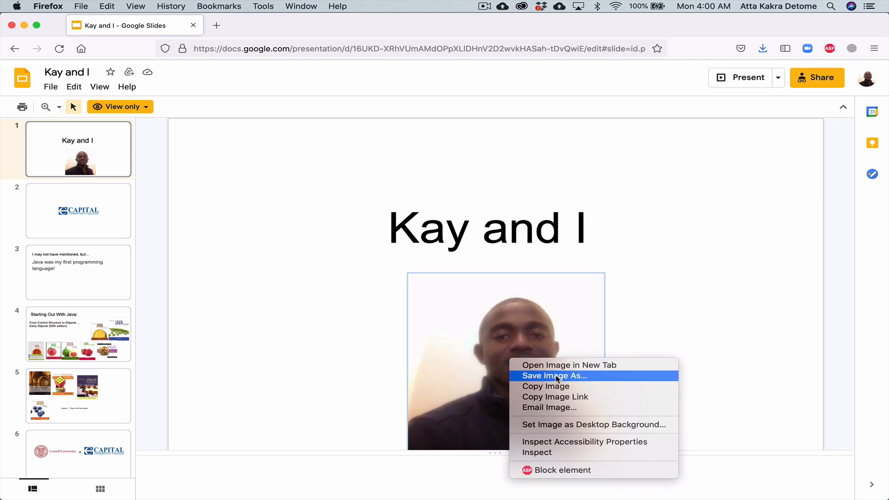
left_click(554, 374)
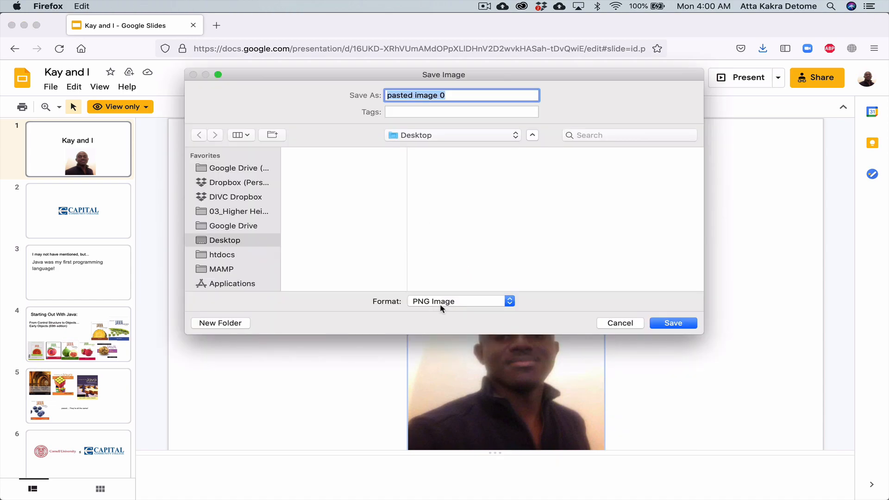
mouse_move(436, 123)
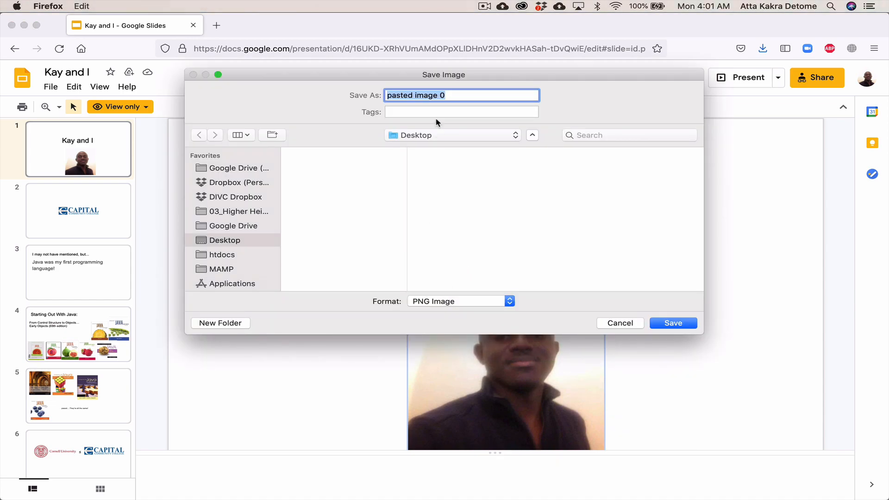
type("me")
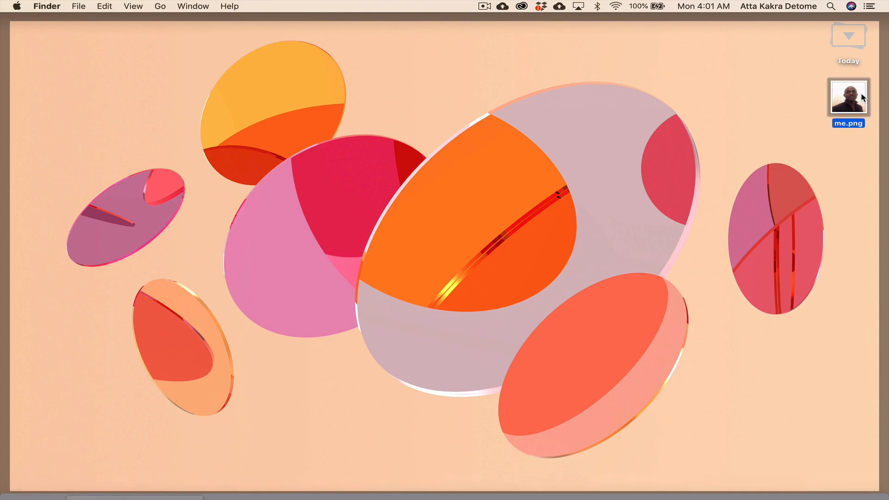
mouse_move(623, 180)
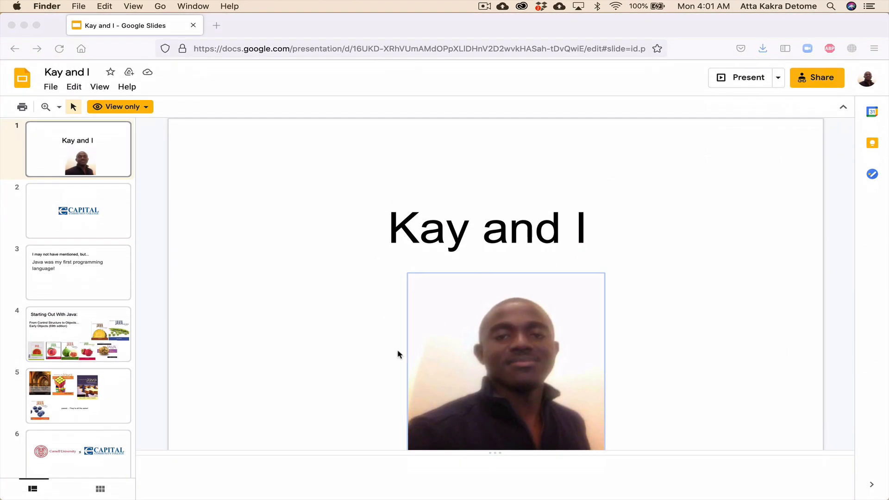
mouse_move(430, 356)
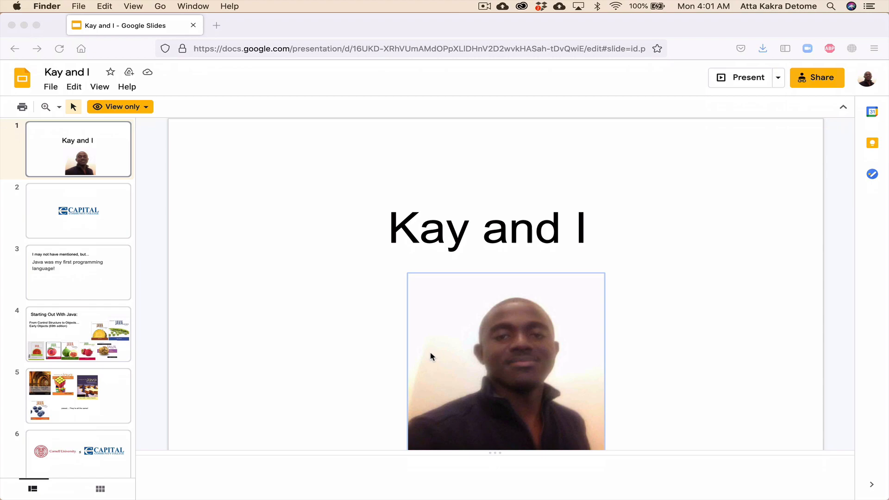
mouse_move(452, 334)
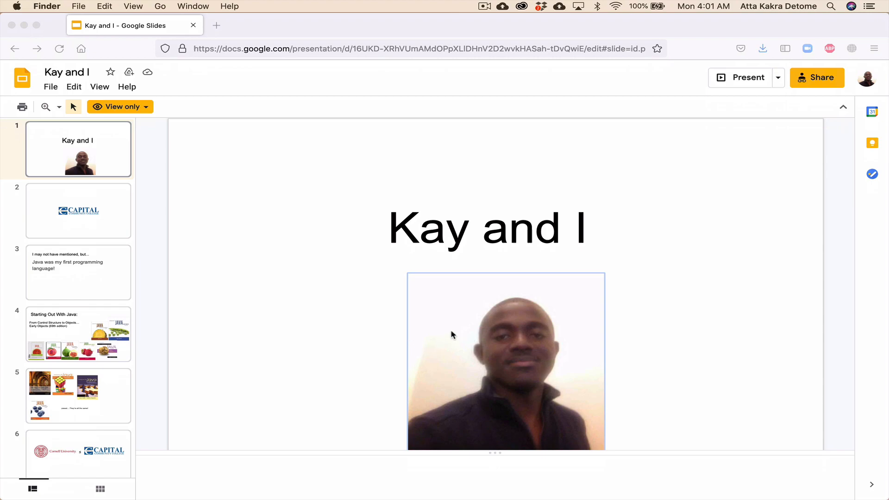
mouse_move(473, 349)
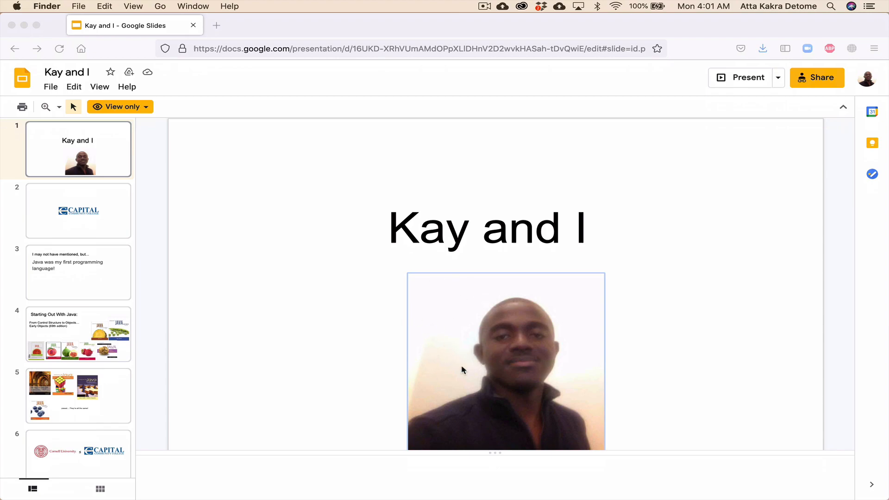
mouse_move(494, 378)
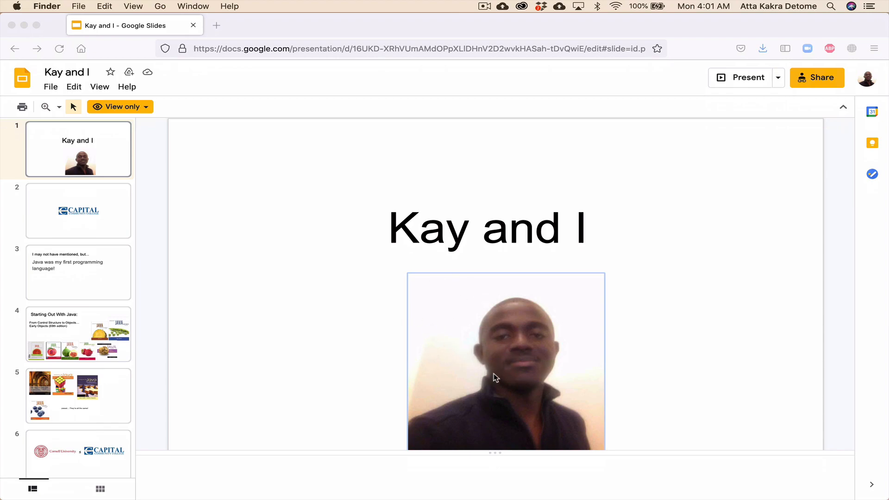
mouse_move(493, 376)
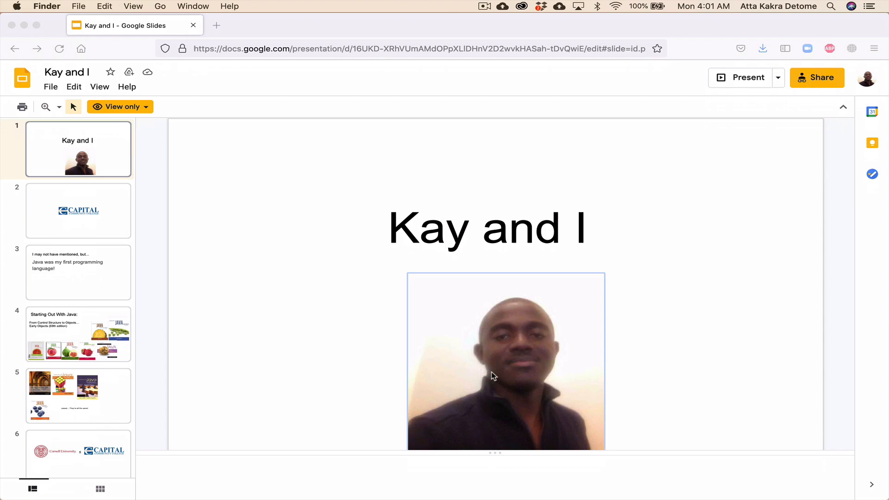
mouse_move(610, 391)
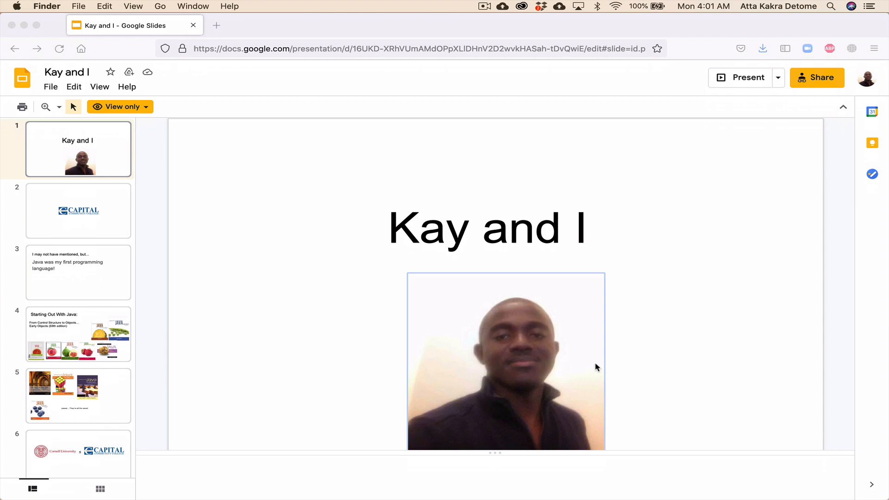
mouse_move(622, 363)
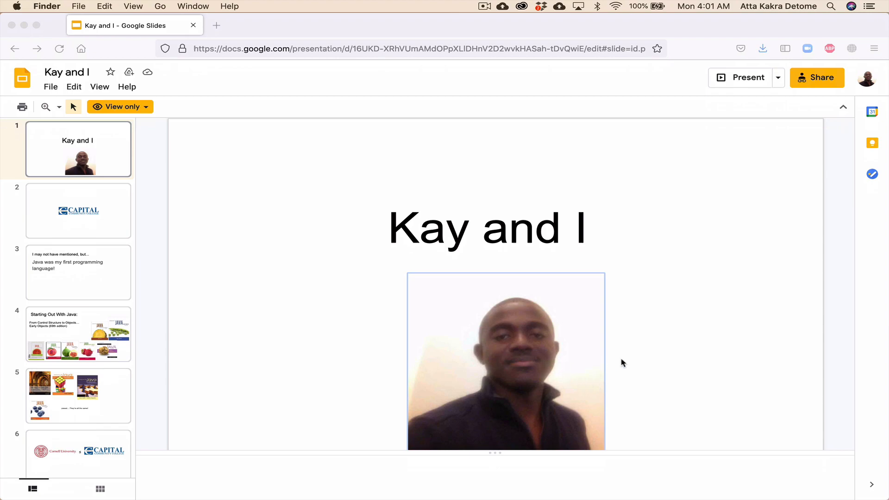